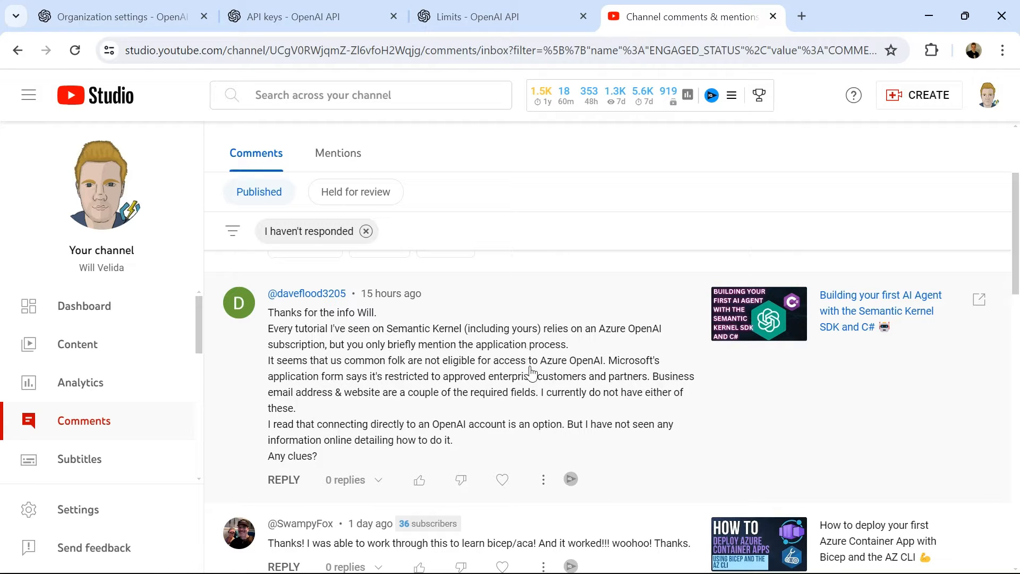
{"action": "mouse_move", "coordinate": [532, 341]}
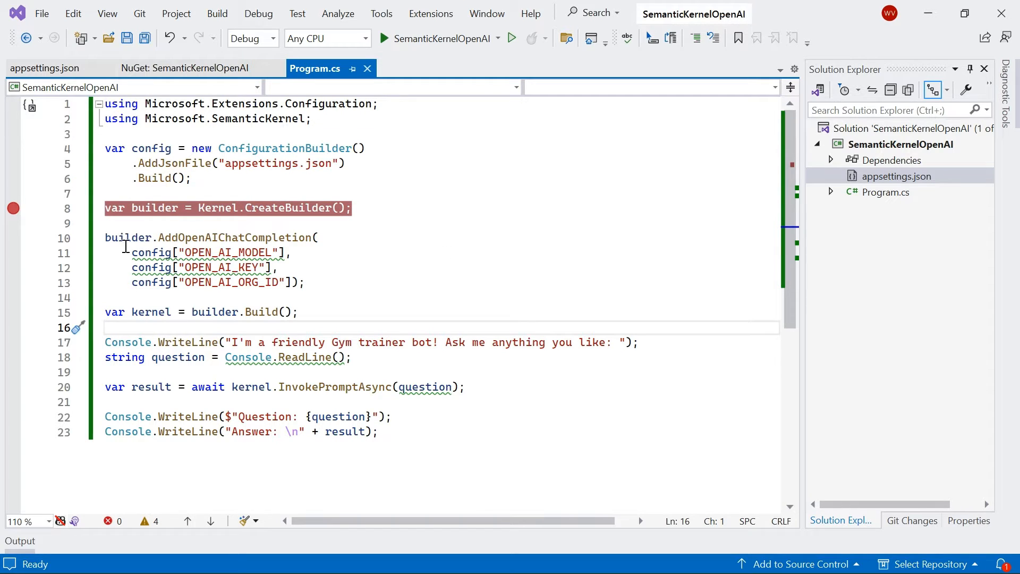
{"action": "mouse_move", "coordinate": [235, 237]}
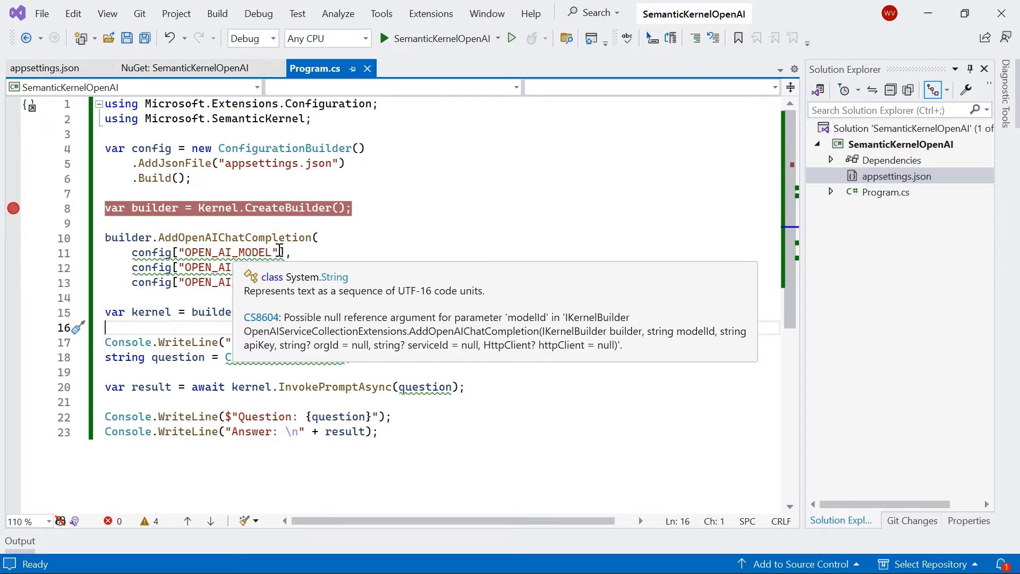
{"action": "mouse_move", "coordinate": [380, 267]}
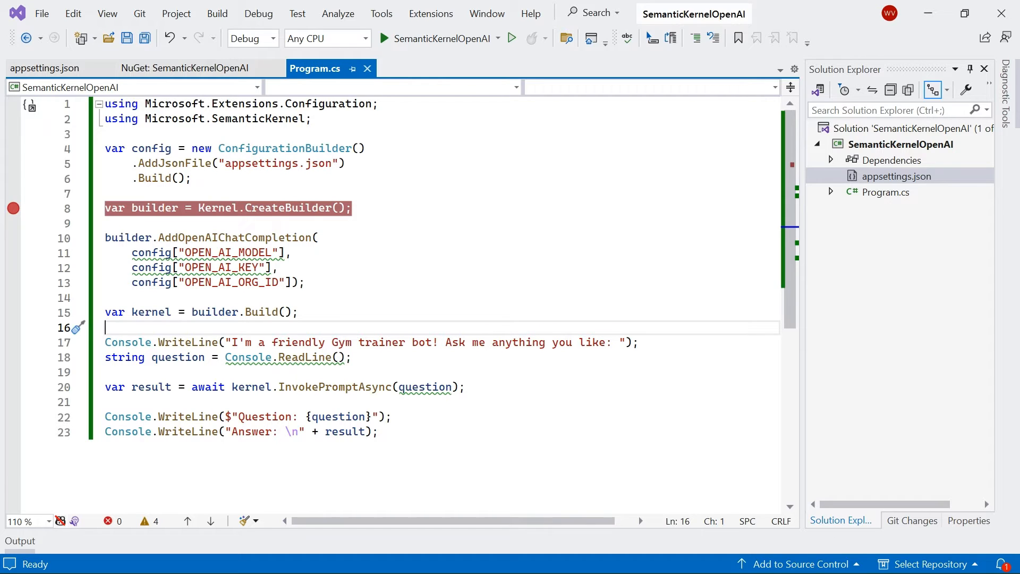
{"action": "mouse_move", "coordinate": [606, 412]}
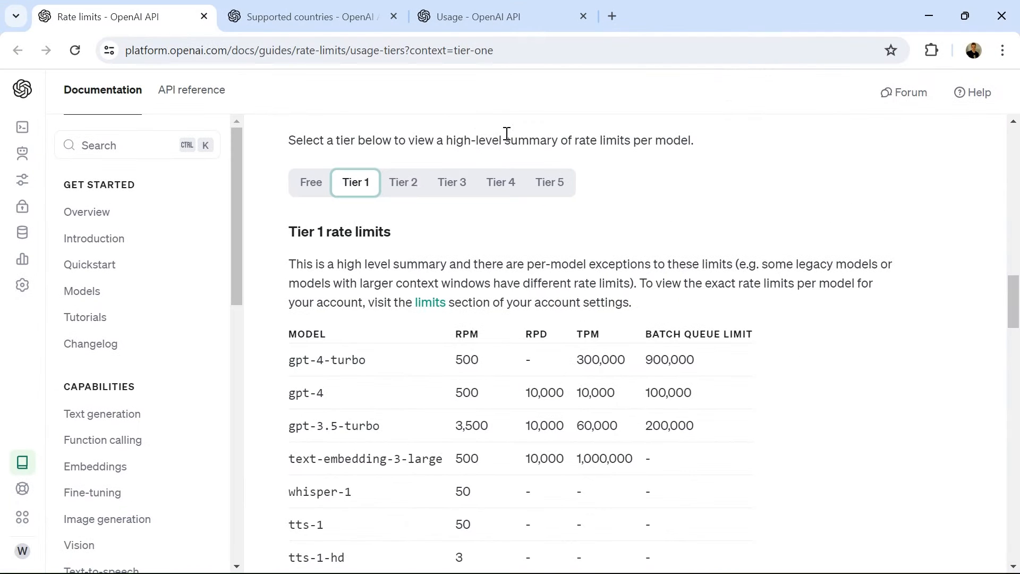
{"action": "mouse_move", "coordinate": [336, 160]}
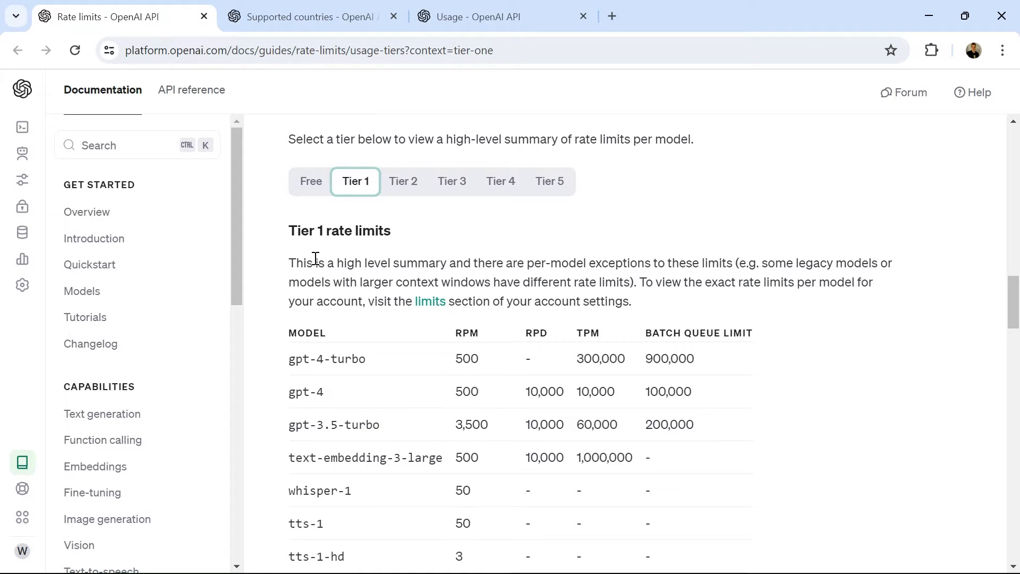
Scroll the models list and select, then deselect, the gpt-3.5-turbo model name.
{"action": "scroll", "scroll_direction": "down", "scroll_amount": 3}
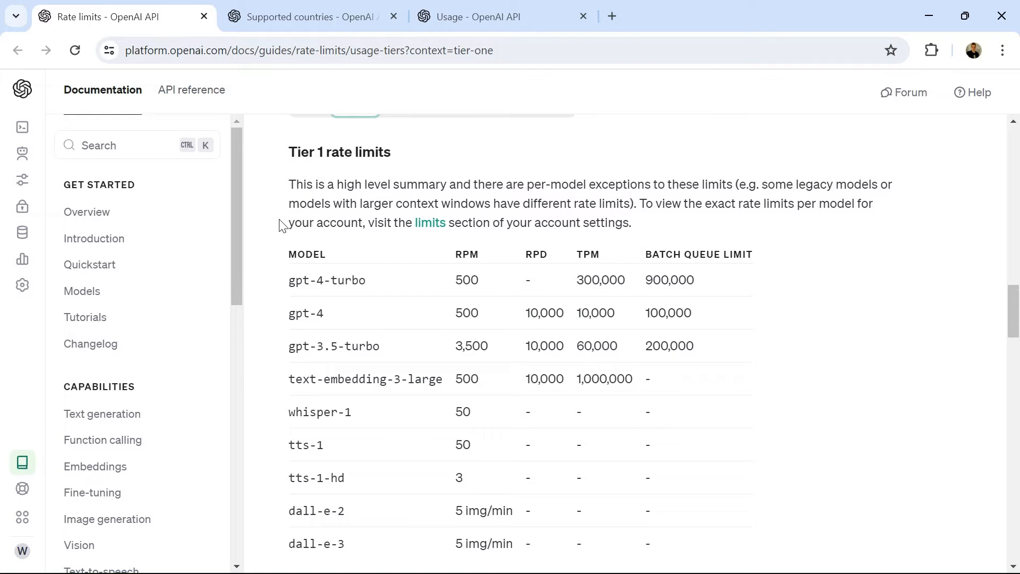
{"action": "scroll", "scroll_direction": "down", "scroll_amount": 3}
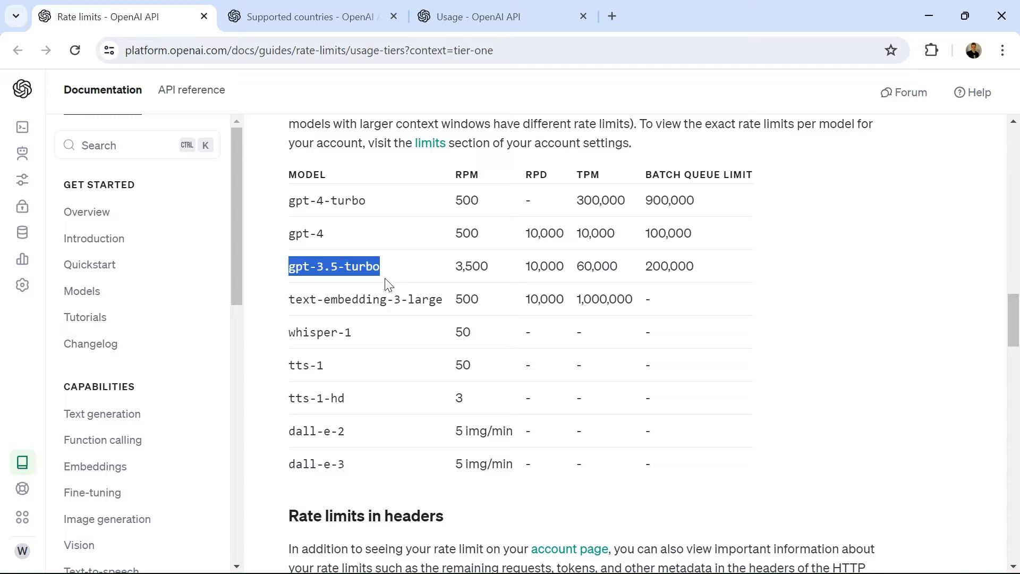
{"action": "left_click", "coordinate": [334, 267]}
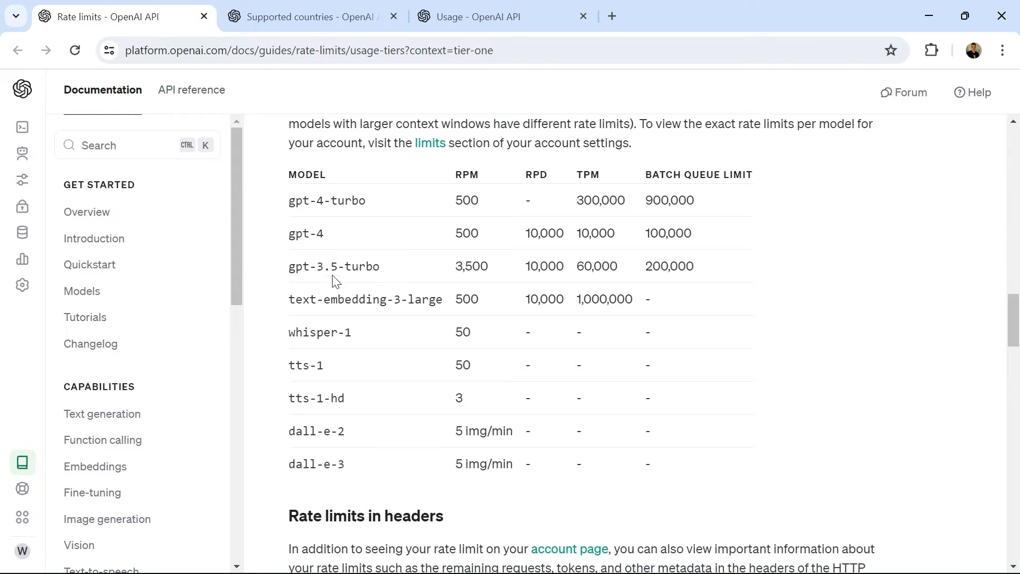
{"action": "double_click", "coordinate": [334, 266]}
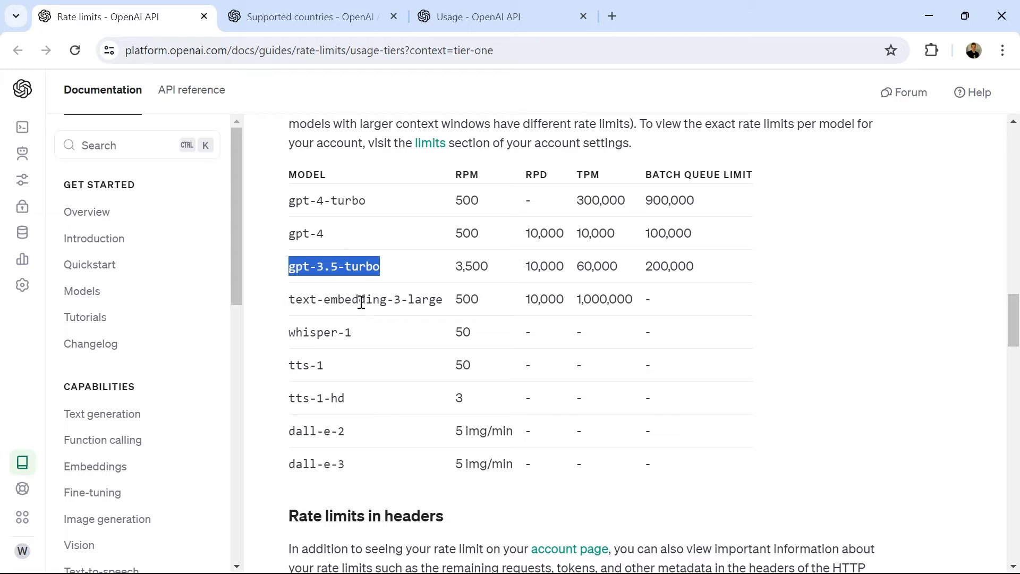
{"action": "mouse_move", "coordinate": [348, 302]}
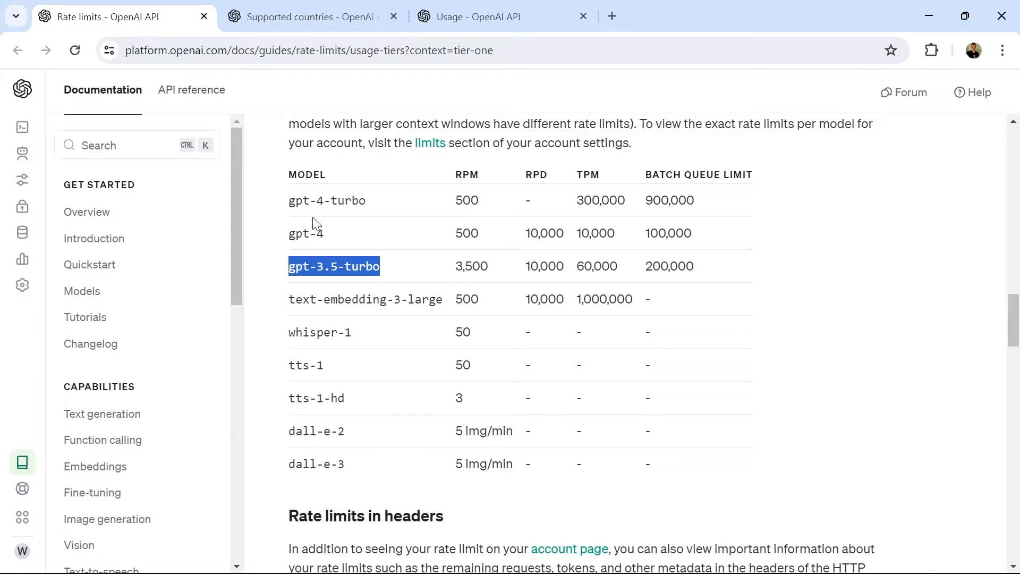
{"action": "left_click", "coordinate": [351, 233]}
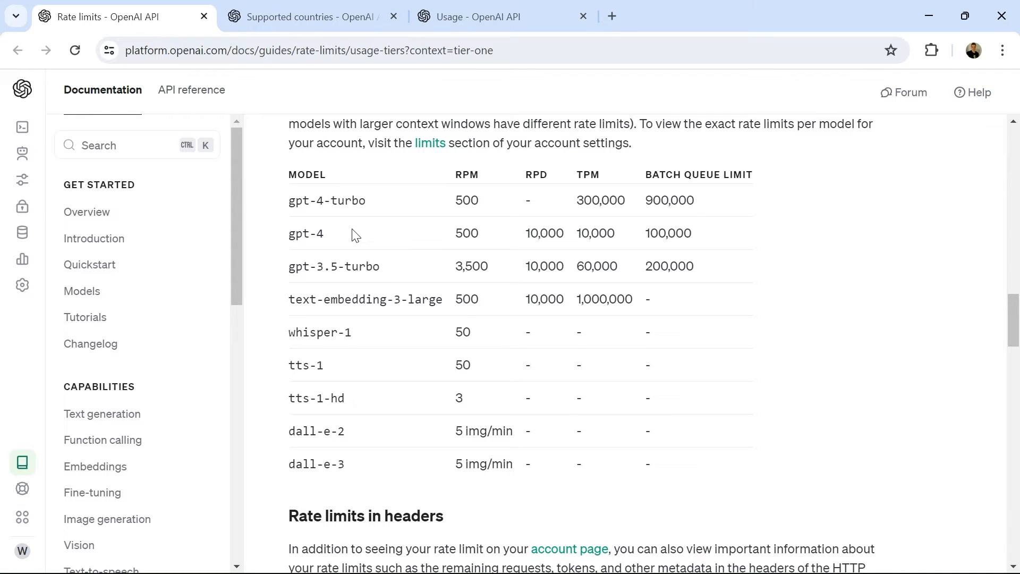
{"action": "mouse_move", "coordinate": [350, 255]}
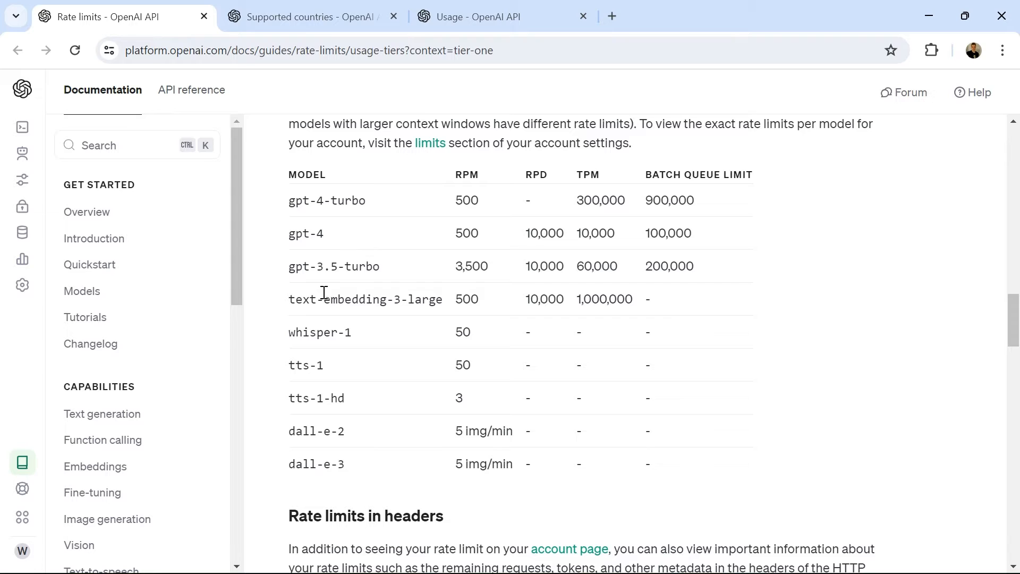
{"action": "mouse_move", "coordinate": [328, 291]}
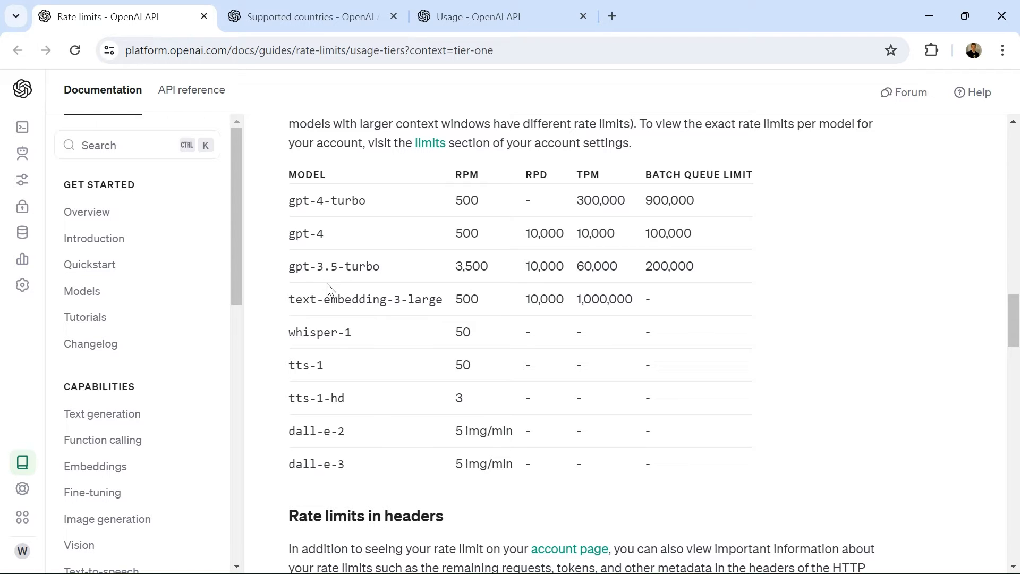
{"action": "mouse_move", "coordinate": [493, 134]}
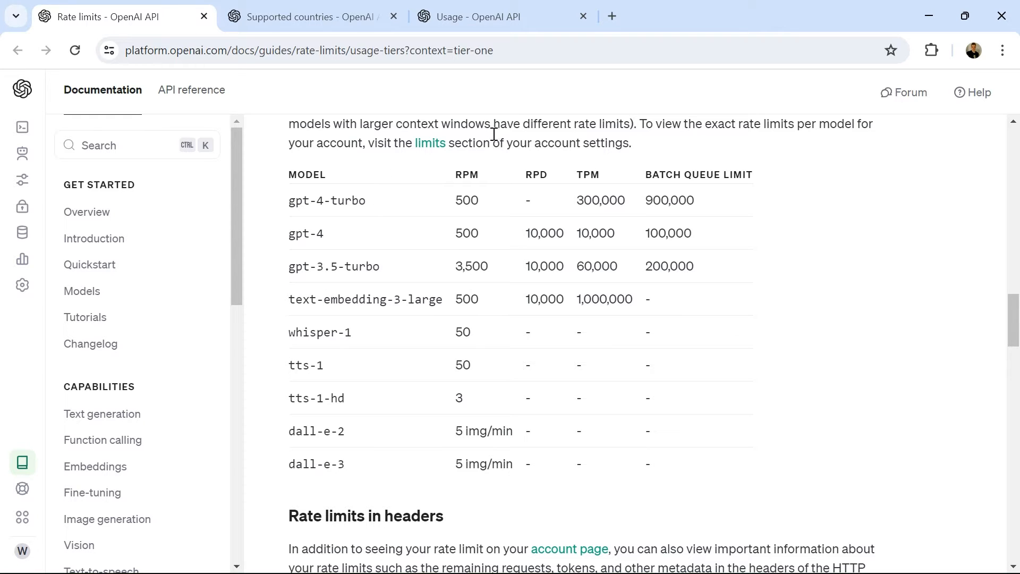
On the API keys page, try the new secret key form and review MyOpenAIKey and MyTestKey.
{"action": "left_click", "coordinate": [501, 16]}
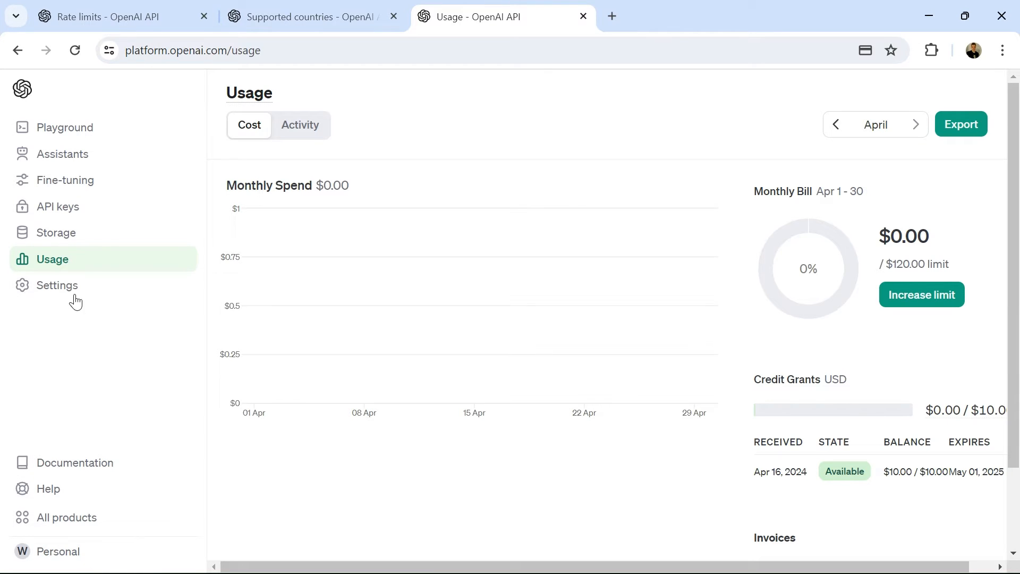
{"action": "left_click", "coordinate": [58, 207]}
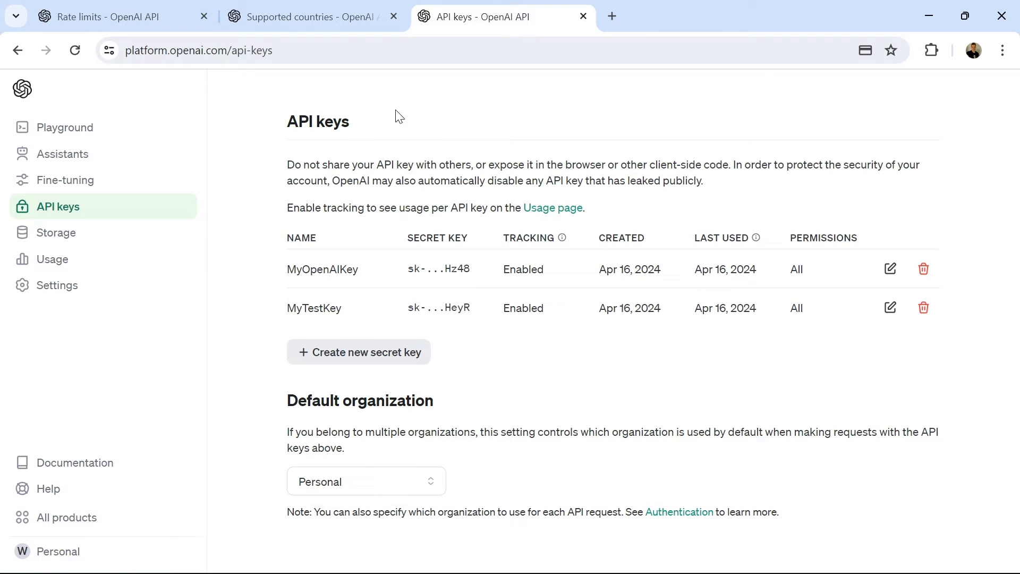
{"action": "mouse_move", "coordinate": [477, 127]}
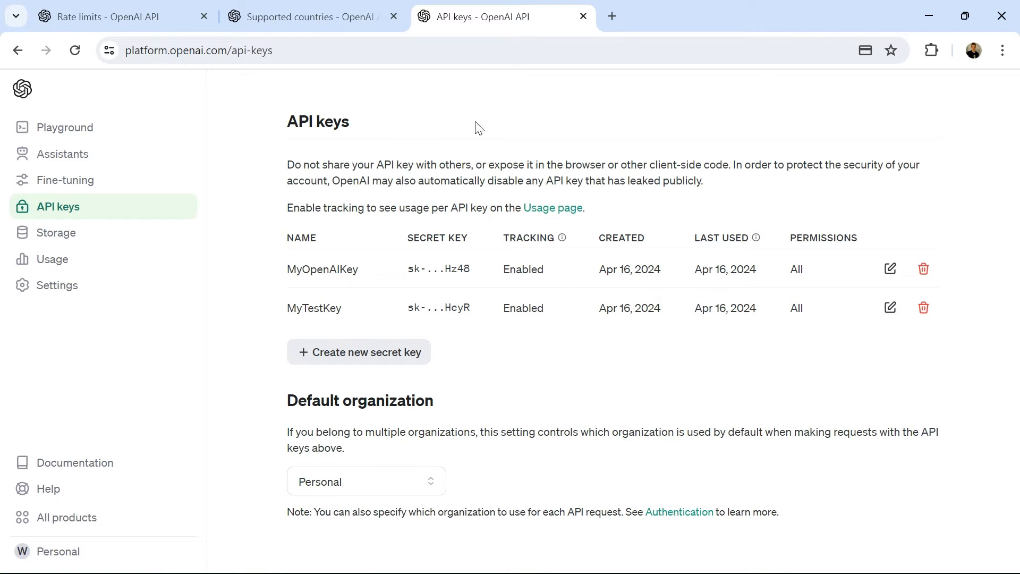
{"action": "left_click", "coordinate": [358, 352]}
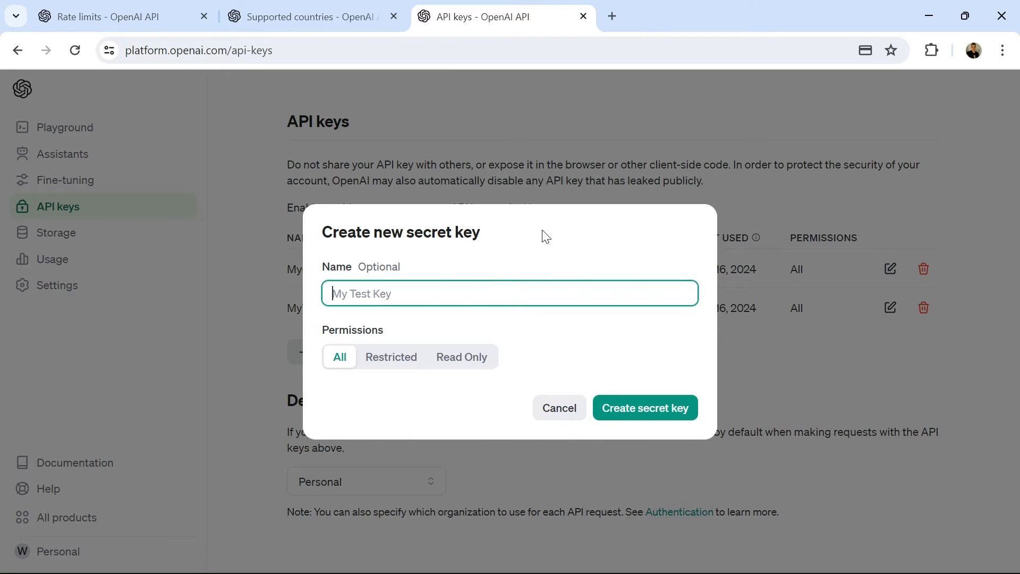
{"action": "mouse_move", "coordinate": [424, 281]}
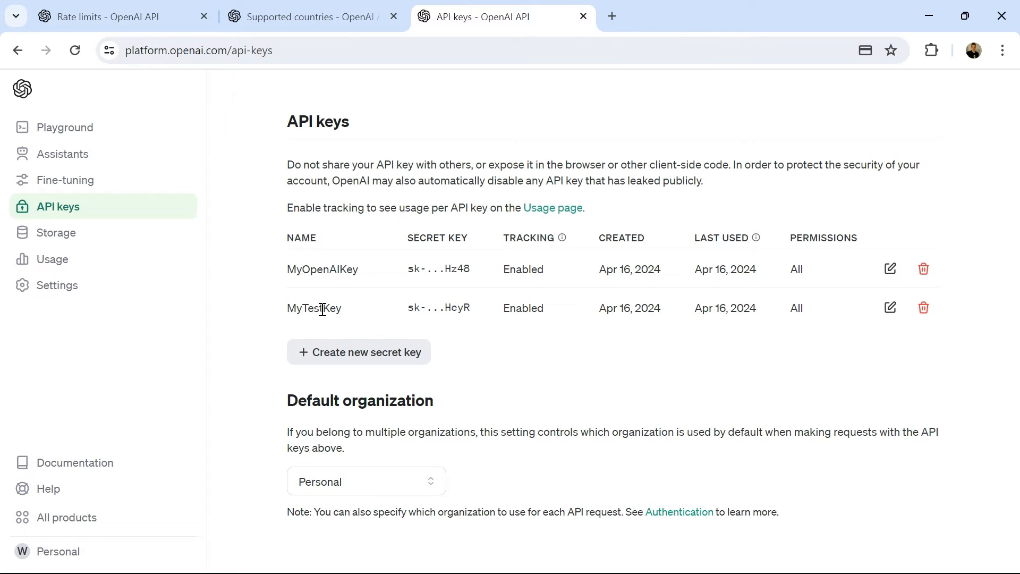
{"action": "double_click", "coordinate": [314, 308]}
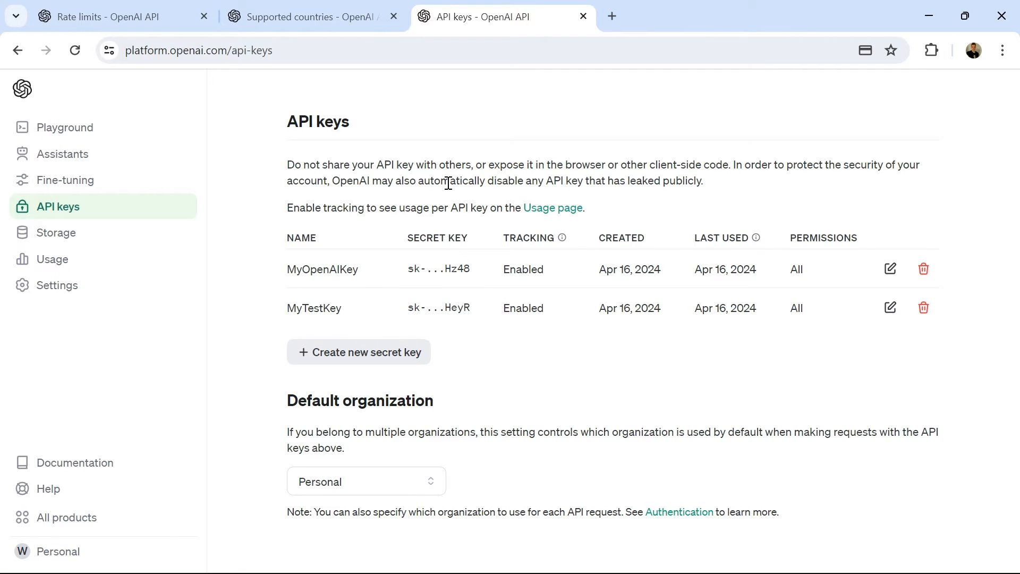
{"action": "mouse_move", "coordinate": [417, 263]}
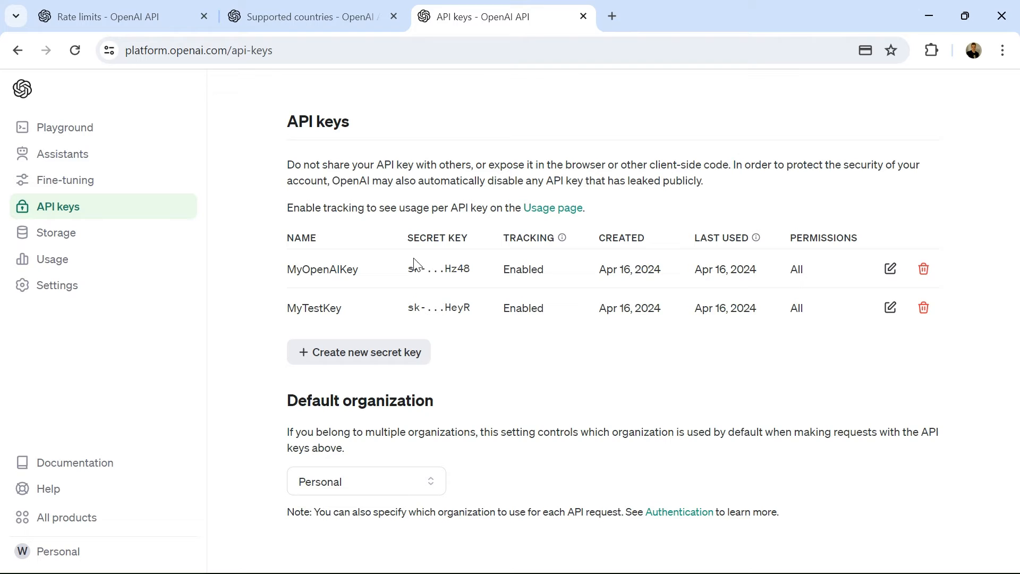
{"action": "left_click", "coordinate": [357, 352]}
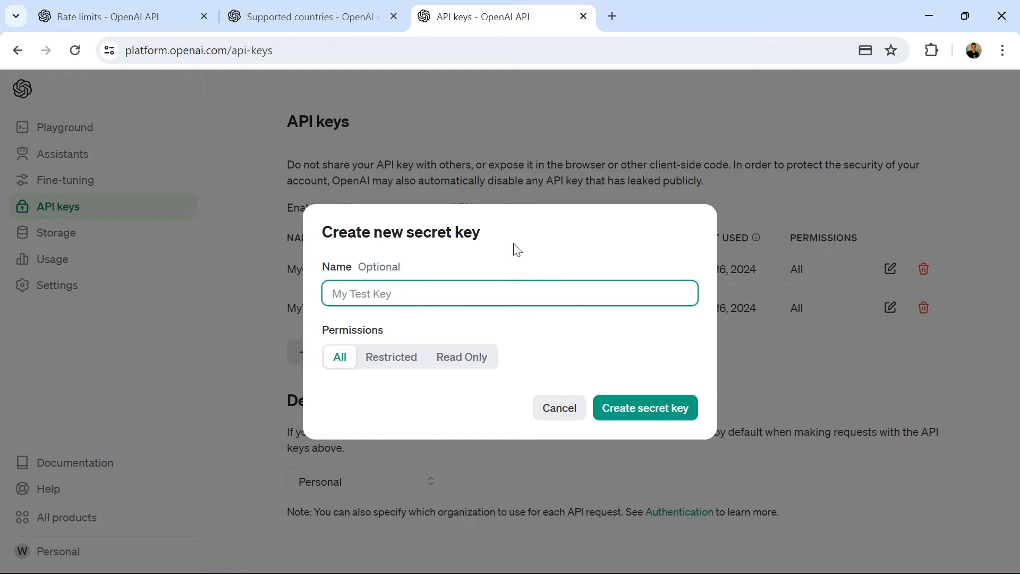
{"action": "mouse_move", "coordinate": [497, 202]}
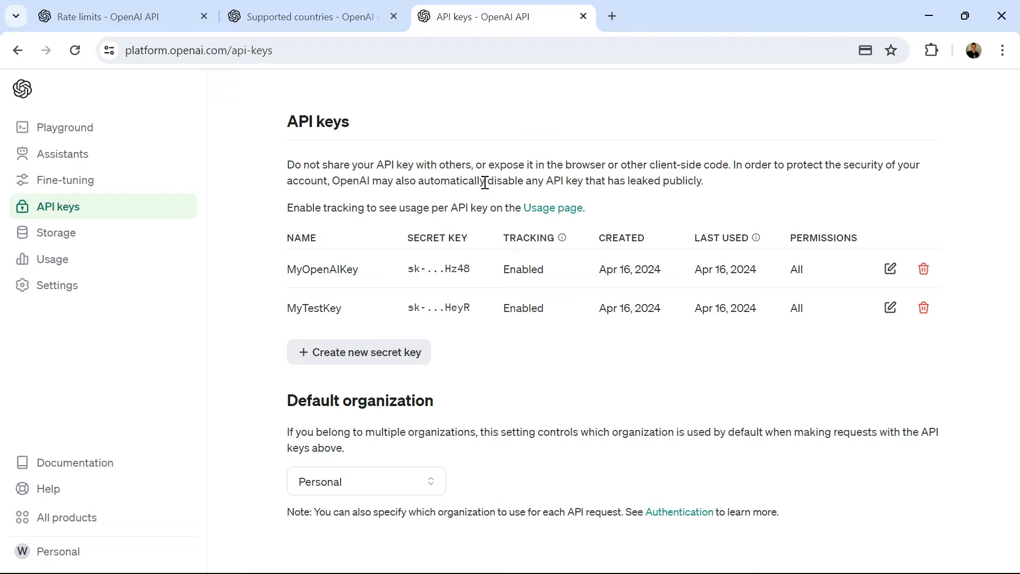
{"action": "mouse_move", "coordinate": [431, 202]}
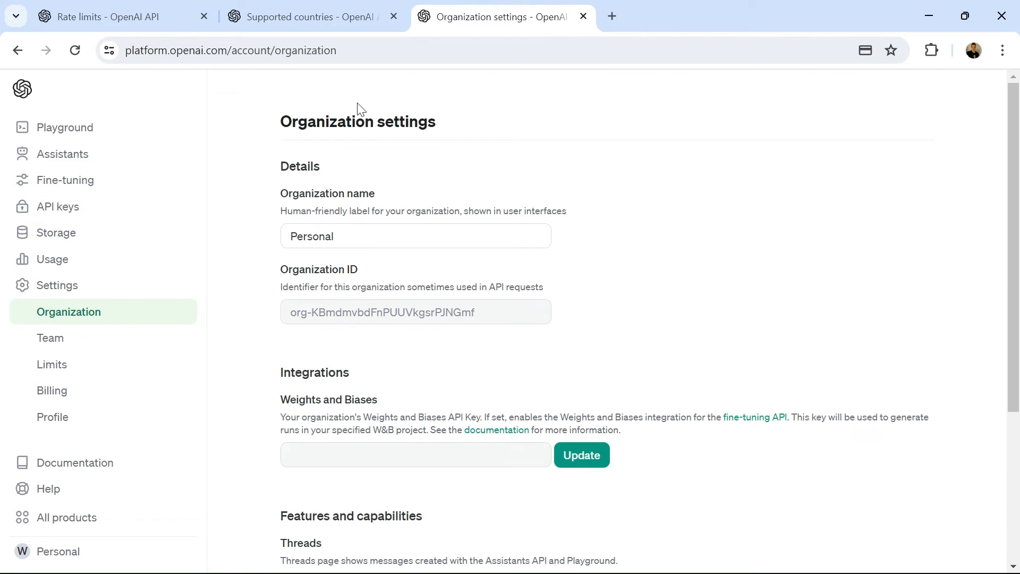
{"action": "mouse_move", "coordinate": [473, 274]}
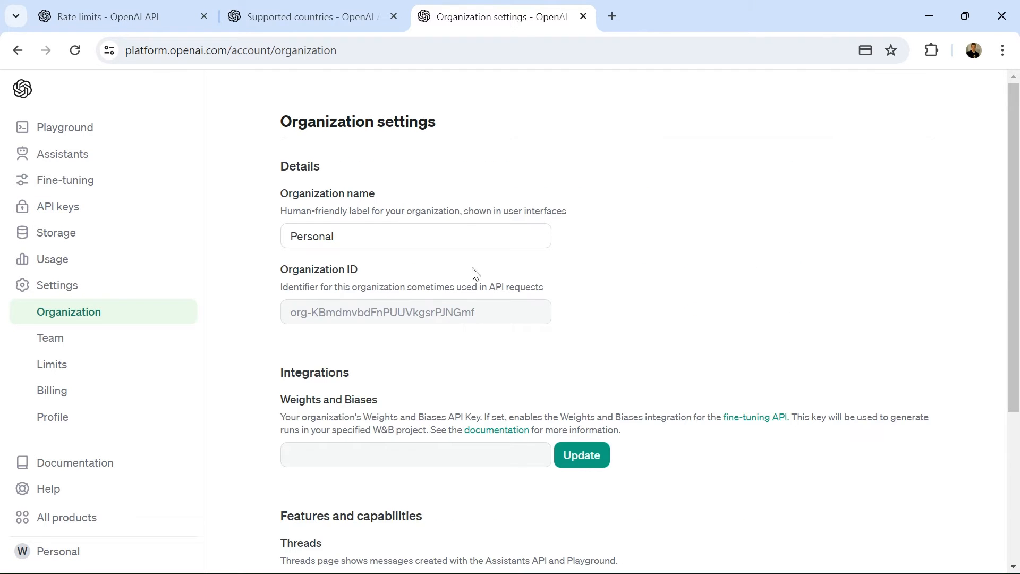
{"action": "mouse_move", "coordinate": [52, 259]}
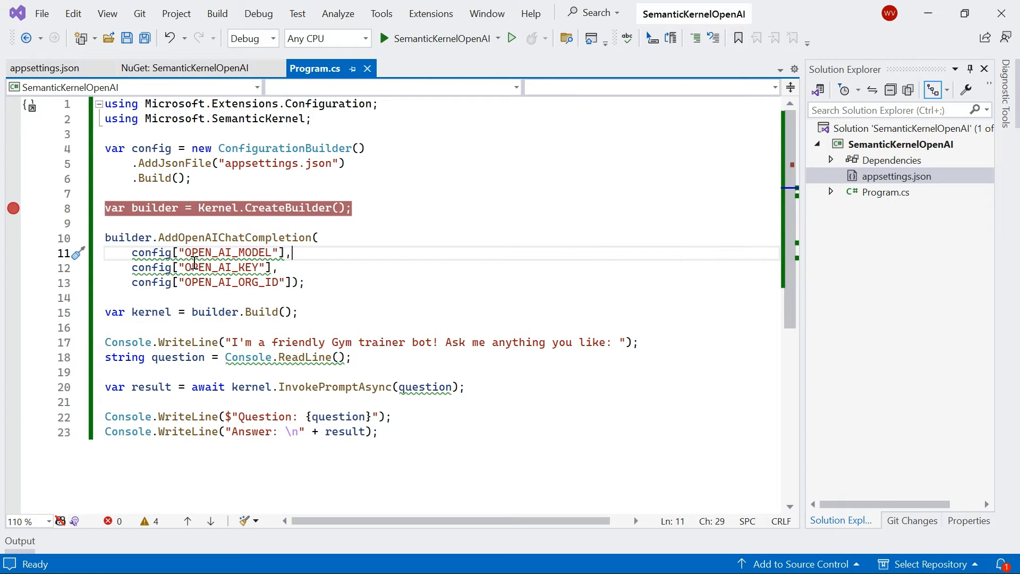
{"action": "mouse_move", "coordinate": [206, 165]}
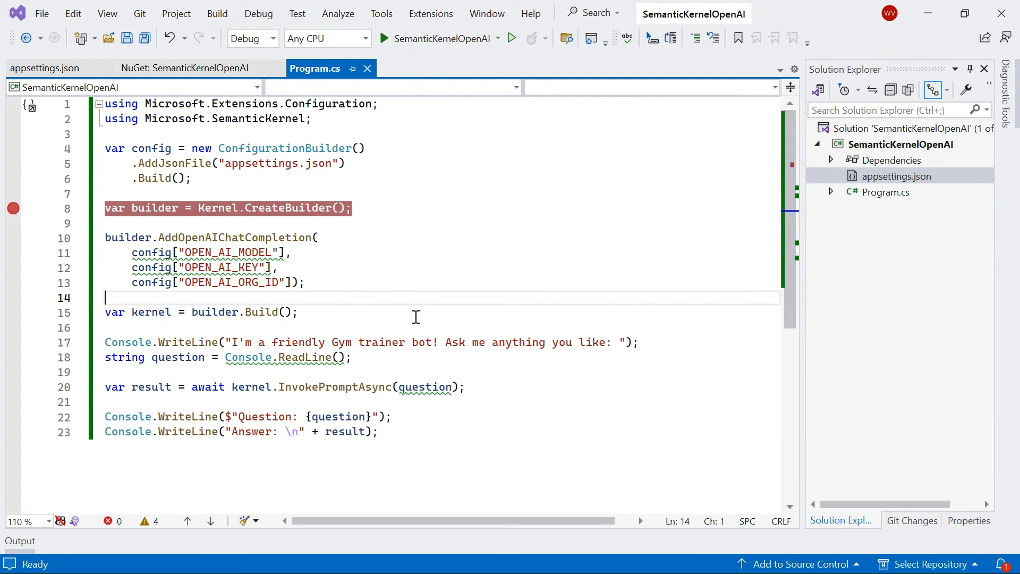
Scroll Program.cs to review AddOpenAIChatCompletion reading OPEN_AI_MODEL, OPEN_AI_KEY and OPEN_AI_ORG_ID.
{"action": "scroll", "scroll_direction": "down", "scroll_amount": 3}
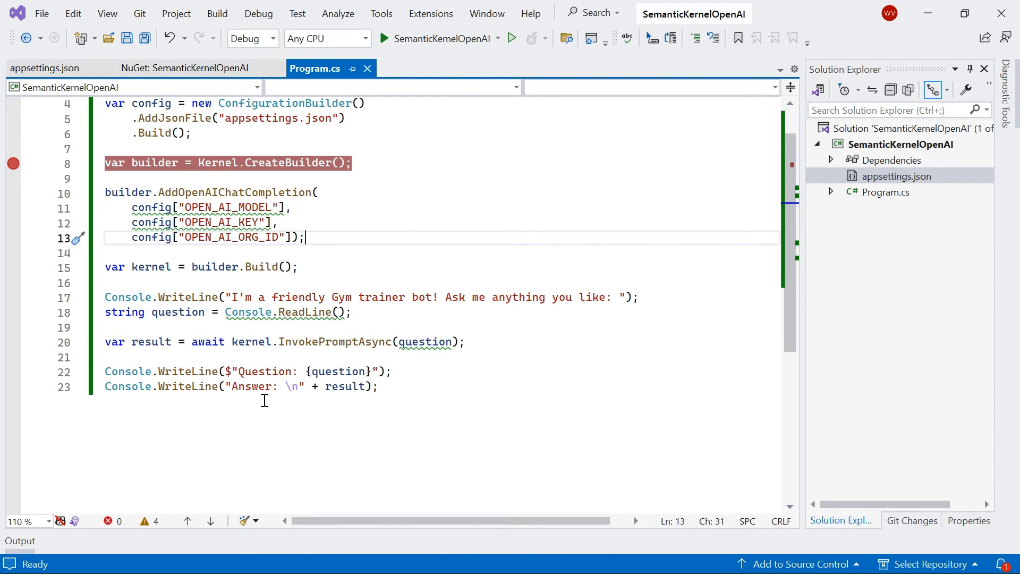
{"action": "mouse_move", "coordinate": [476, 254]}
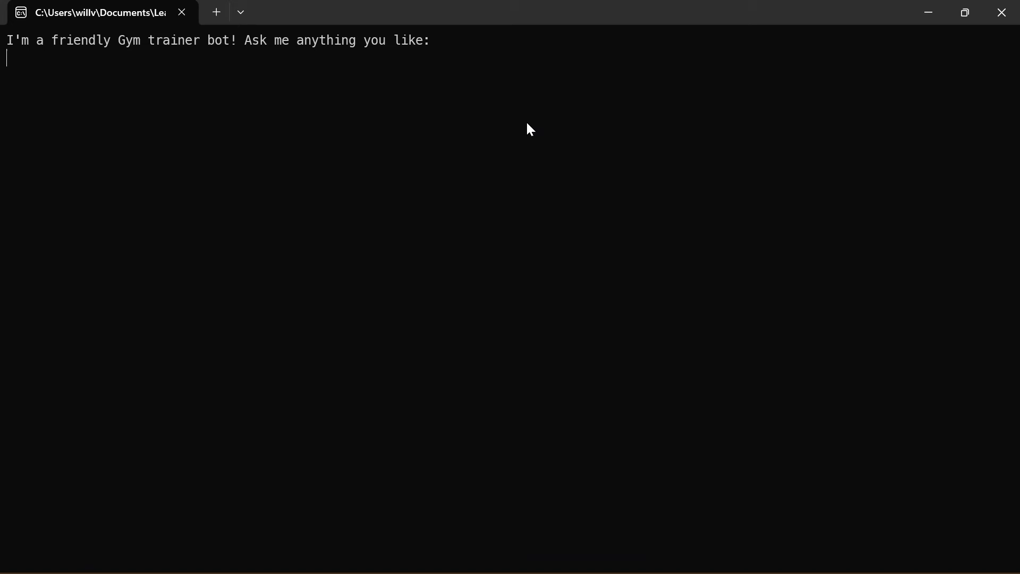
Ask the gym trainer bot 'Give me a list of chest exercises' in the terminal.
{"action": "type", "text": "Give me"}
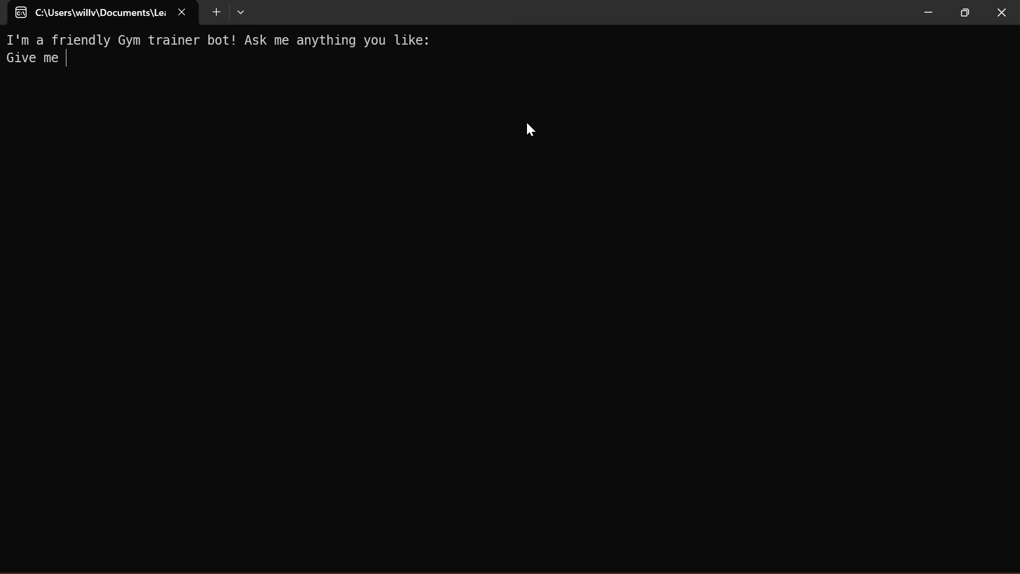
{"action": "type", "text": "a"}
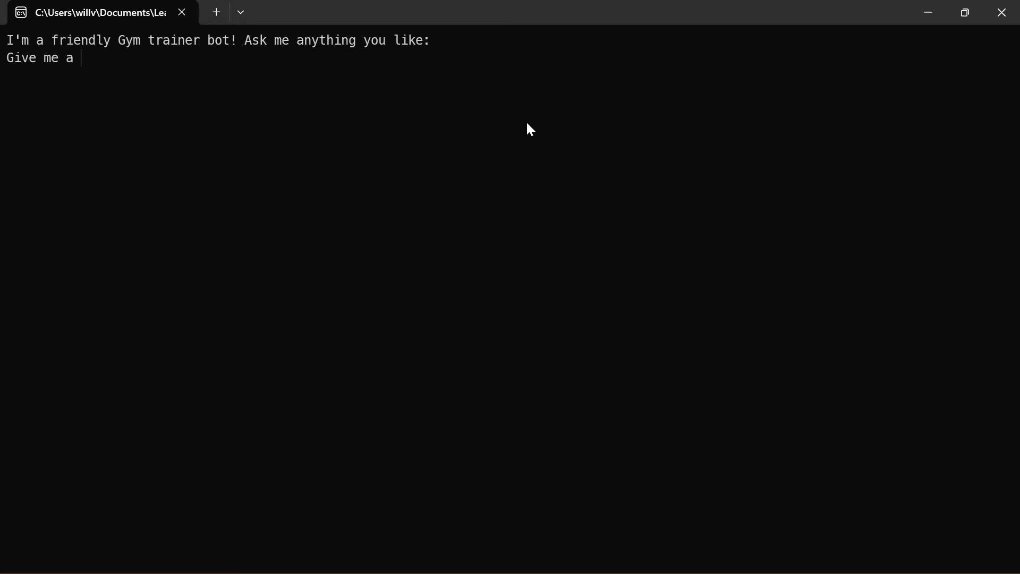
{"action": "type", "text": "list of"}
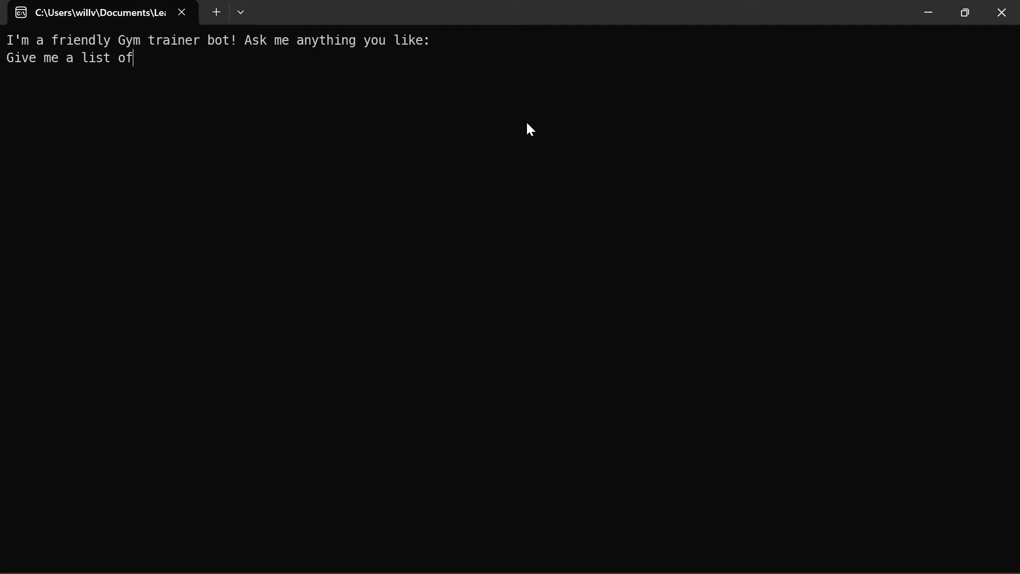
{"action": "type", "text": "chest exerci"}
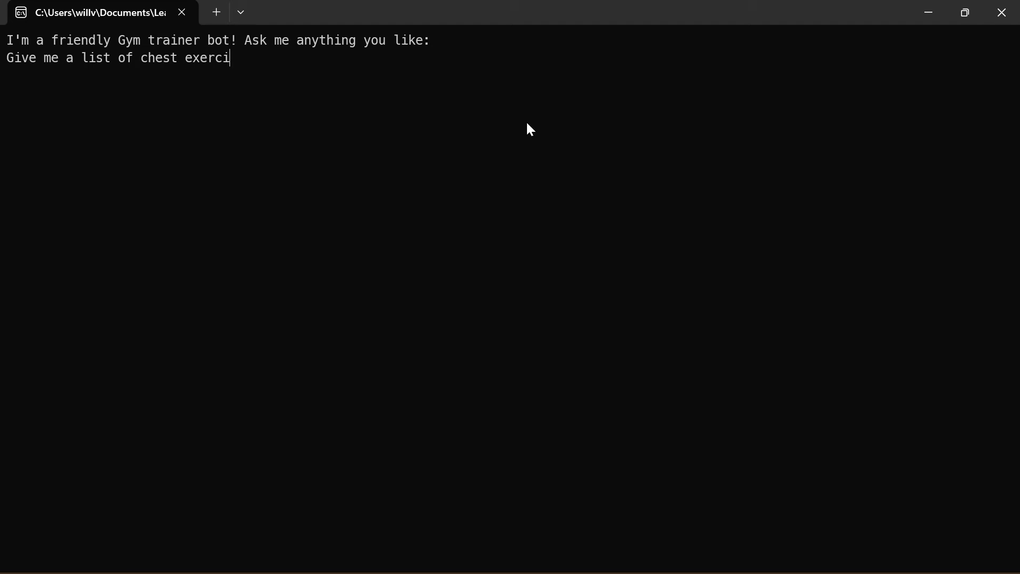
{"action": "type", "text": "ses"}
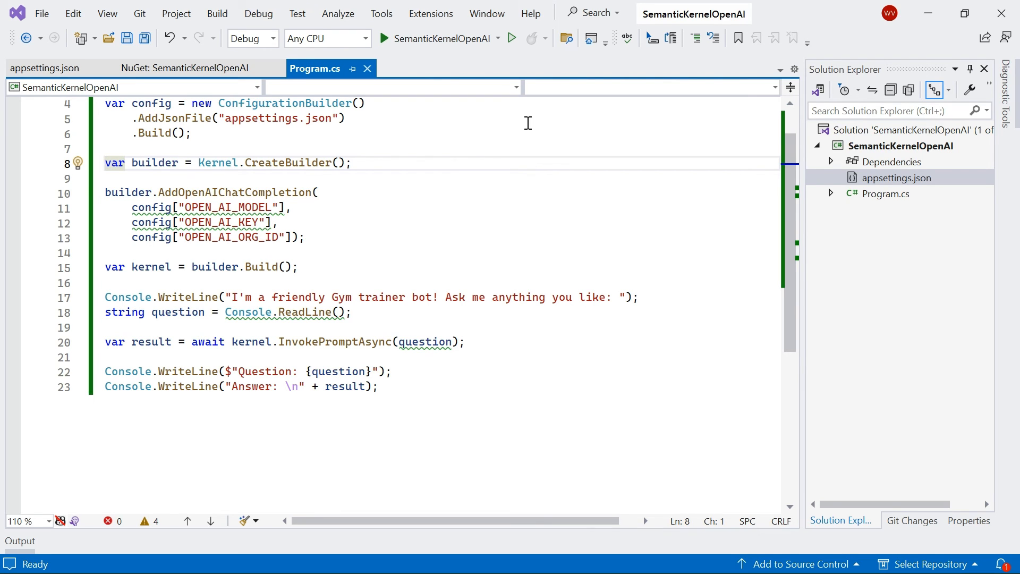
{"action": "mouse_move", "coordinate": [467, 229]}
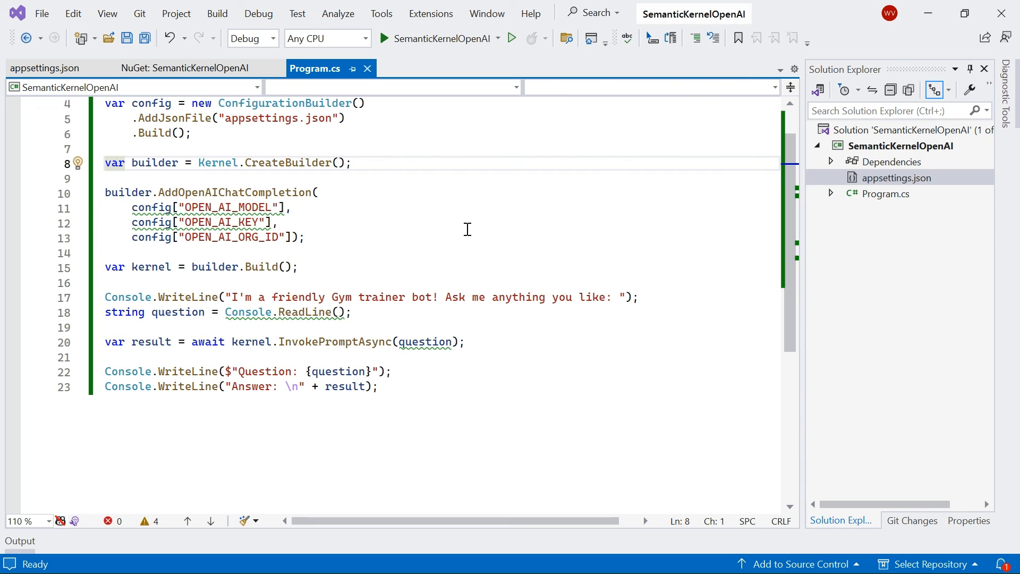